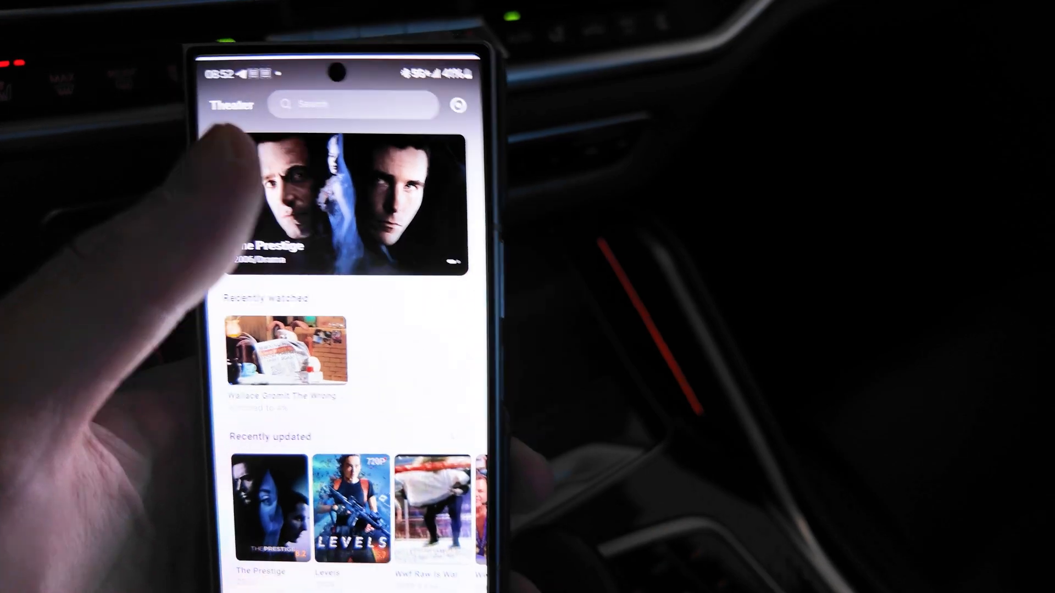
Select The Prestige, then enter the admin password and log in to the TS-453A
click(354, 507)
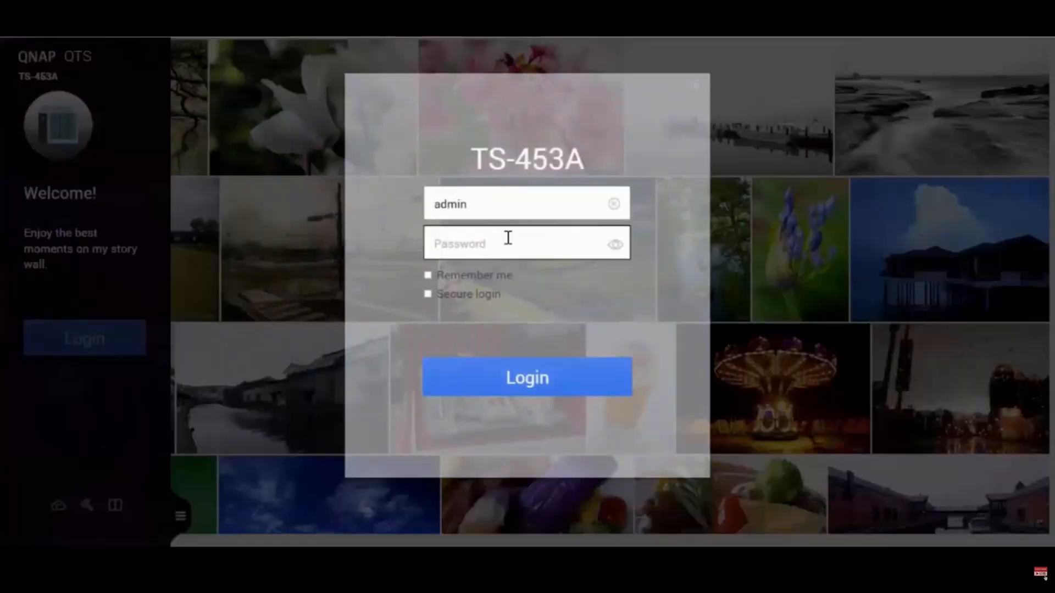
click(527, 377)
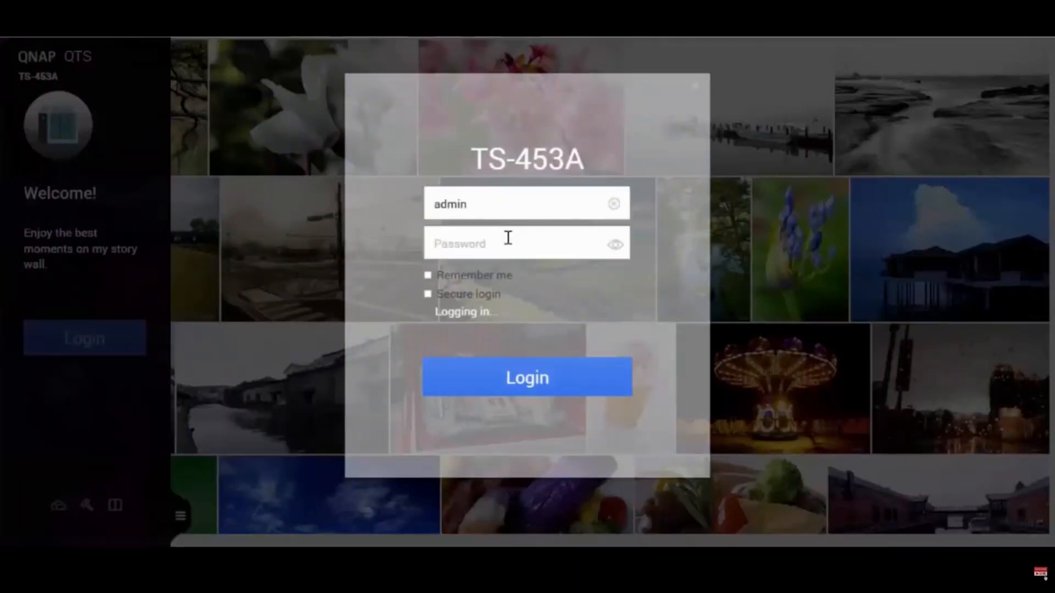
click(527, 377)
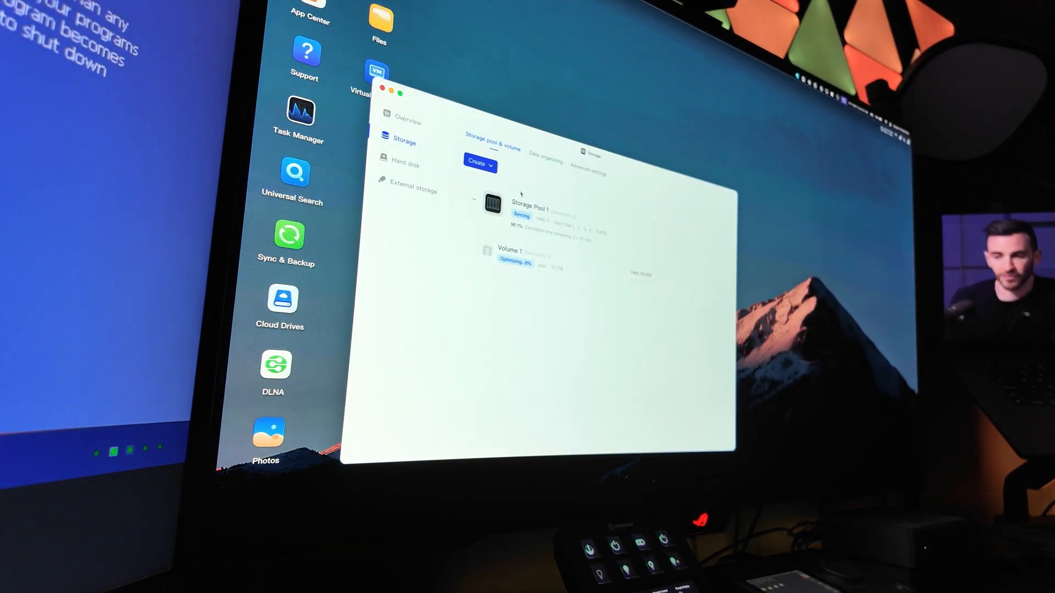
click(405, 161)
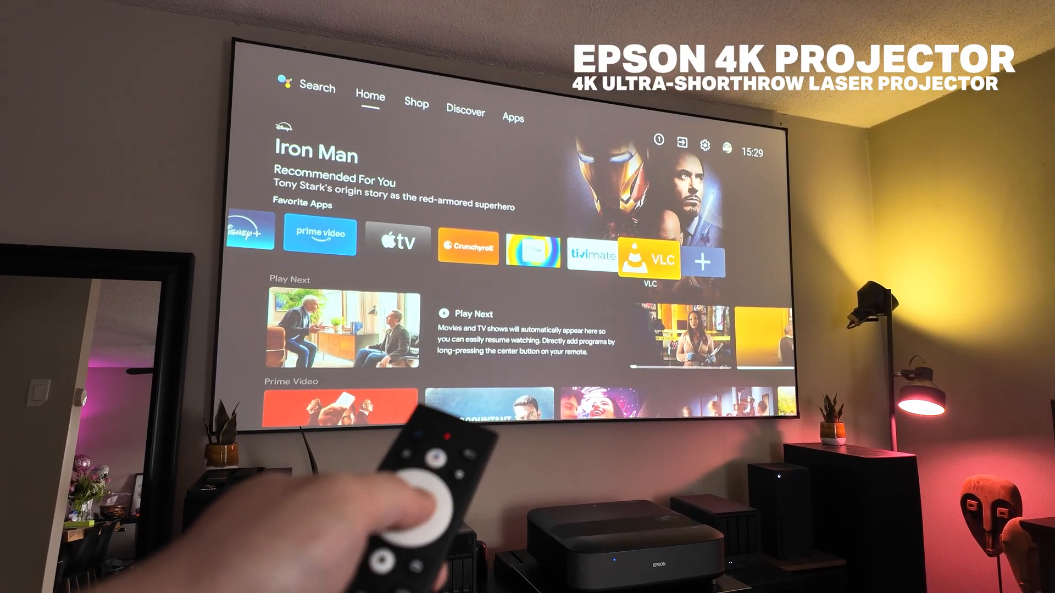
Launch VLC from the Android TV home and choose Local Network under Browsing
click(649, 261)
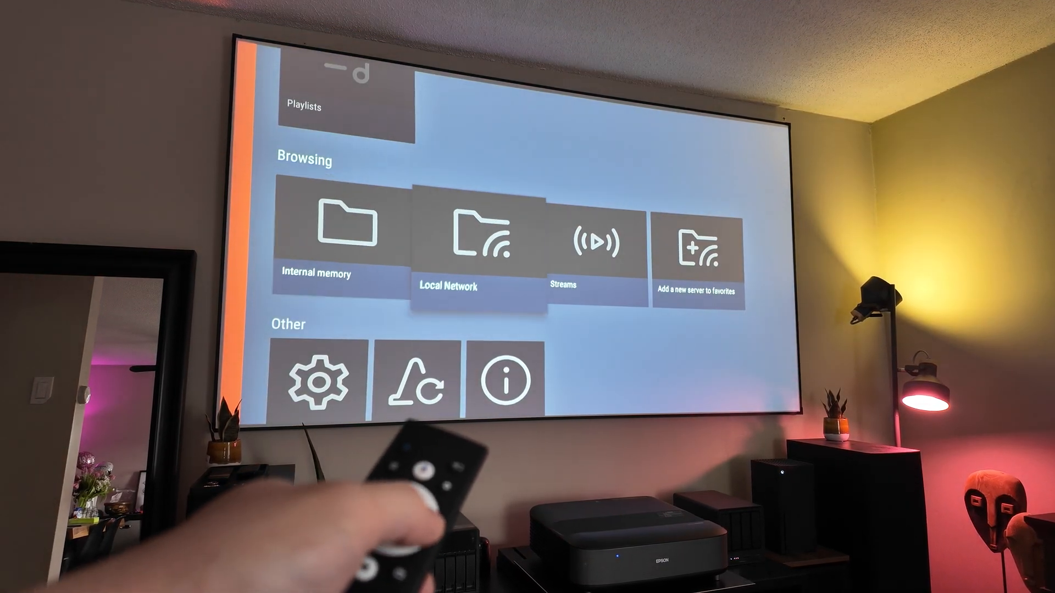
click(467, 239)
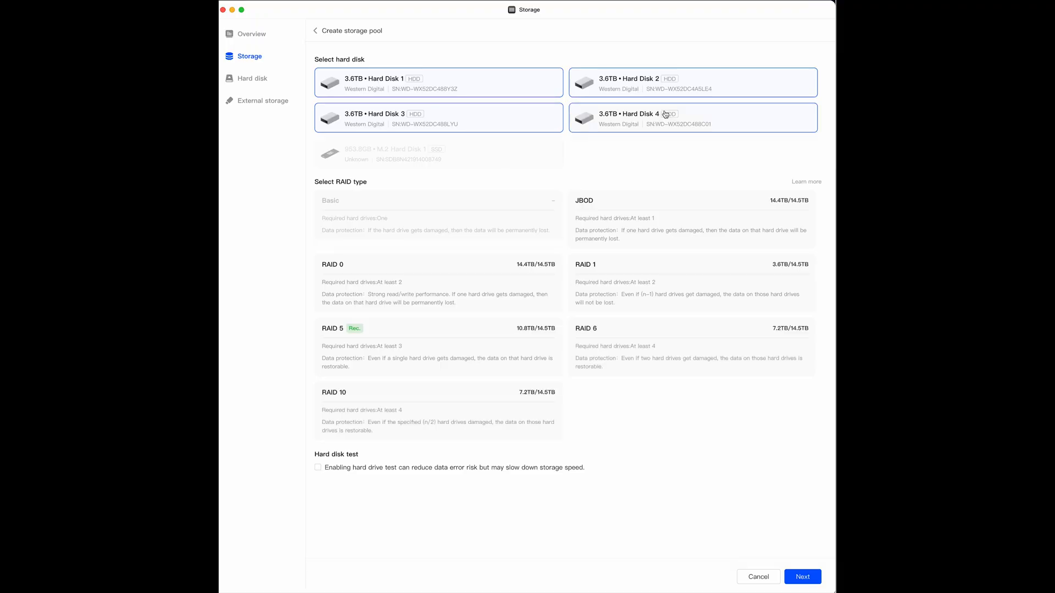
mouse_move(462, 353)
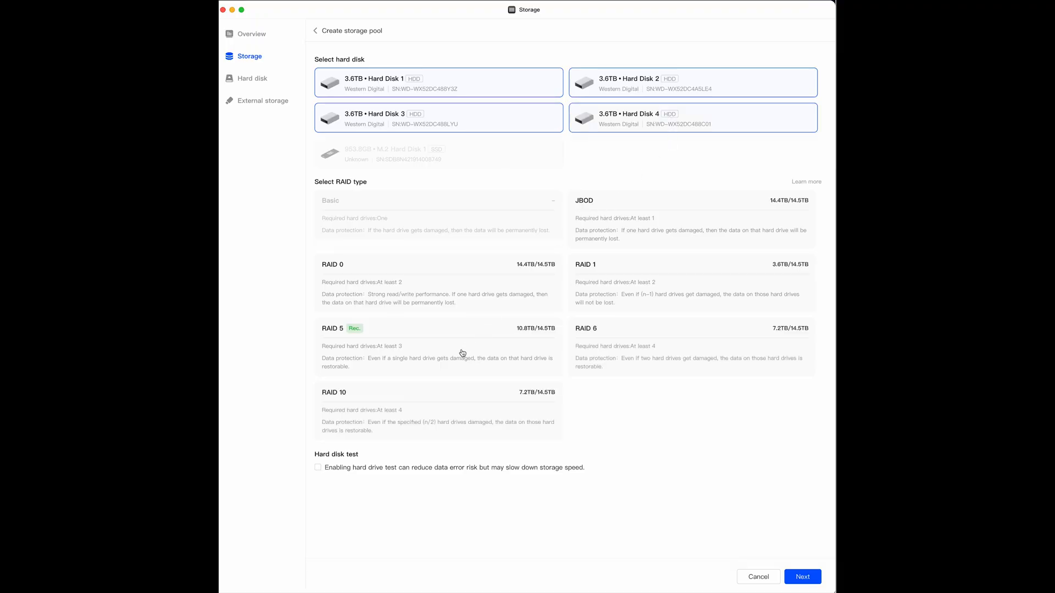
Choose the RAID 5 card for Hard Disks 1–4 in Create storage pool
click(438, 347)
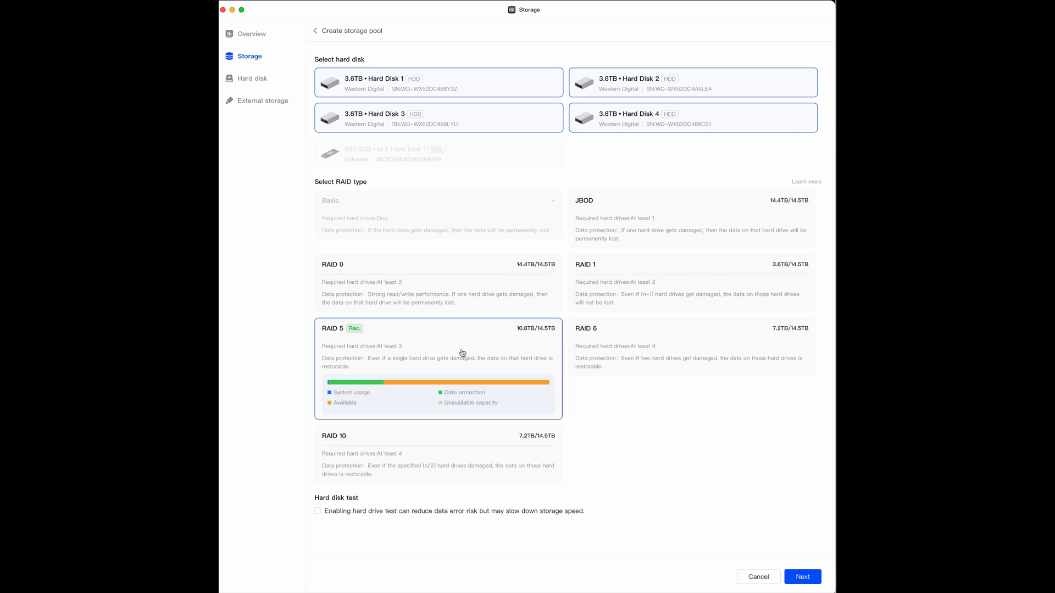
mouse_move(579, 537)
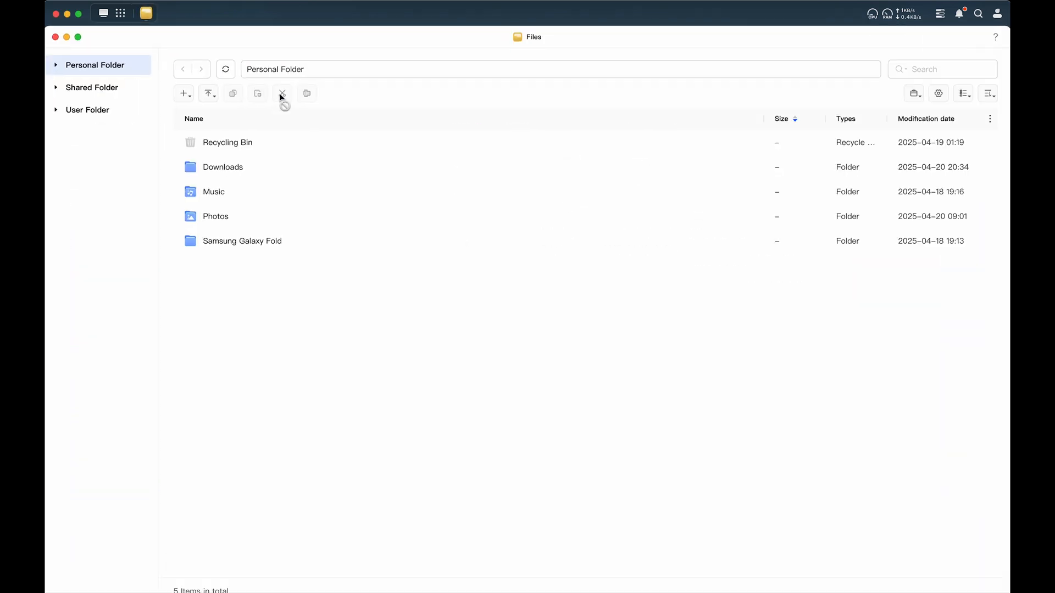
Expand the folder tree, open Lossless Audio and a 2024 photo month, then 2025 > 04
click(92, 87)
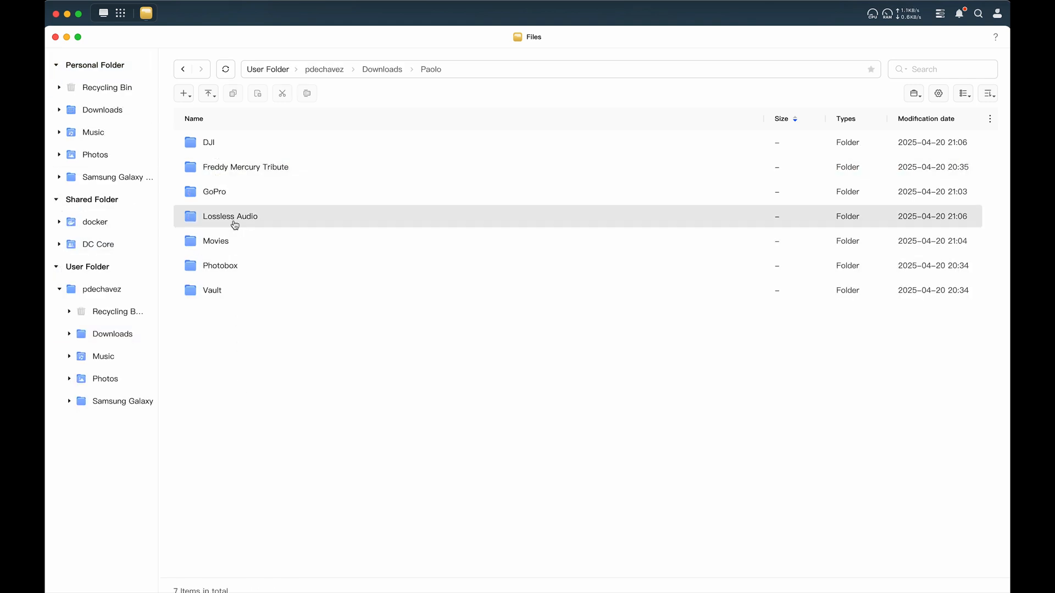
double_click(213, 191)
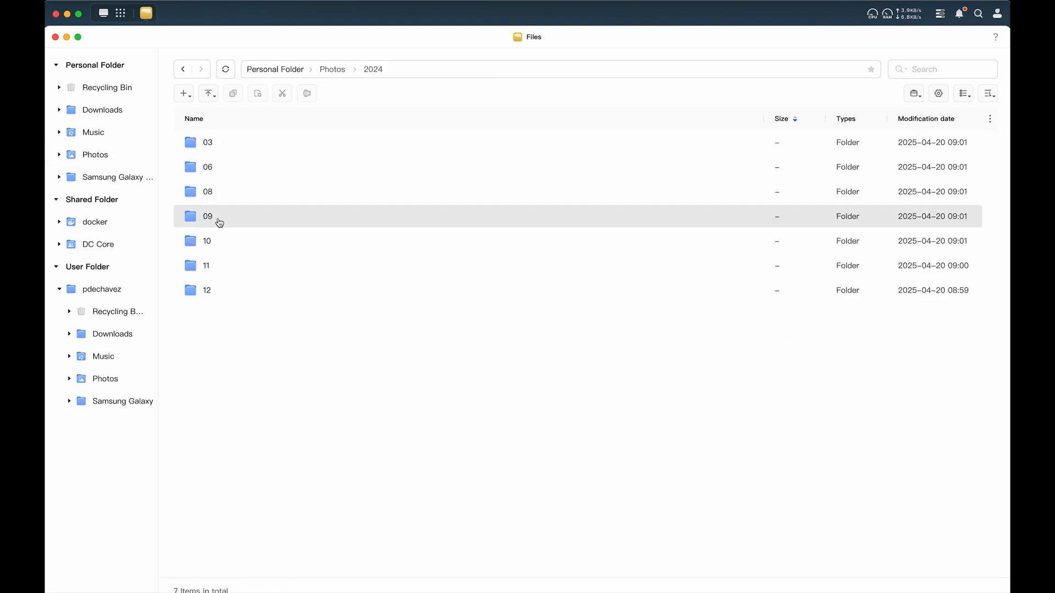
double_click(207, 141)
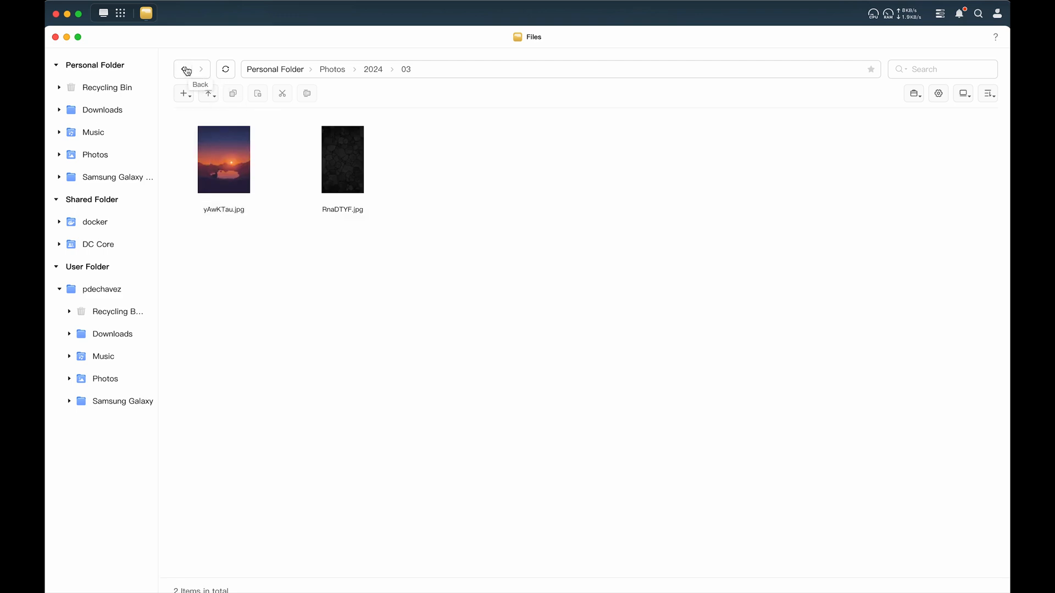
click(186, 68)
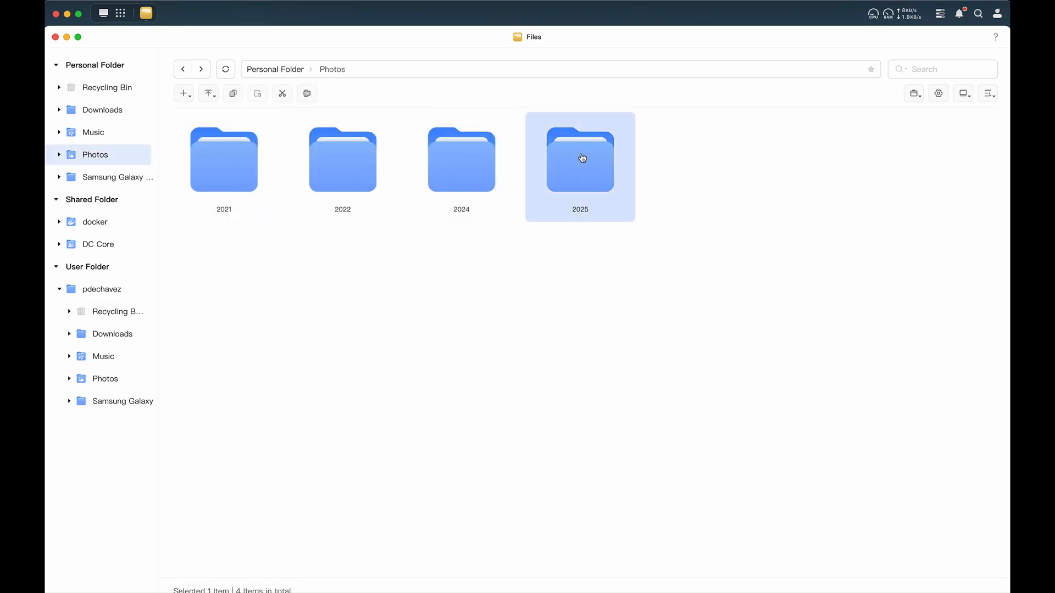
double_click(579, 160)
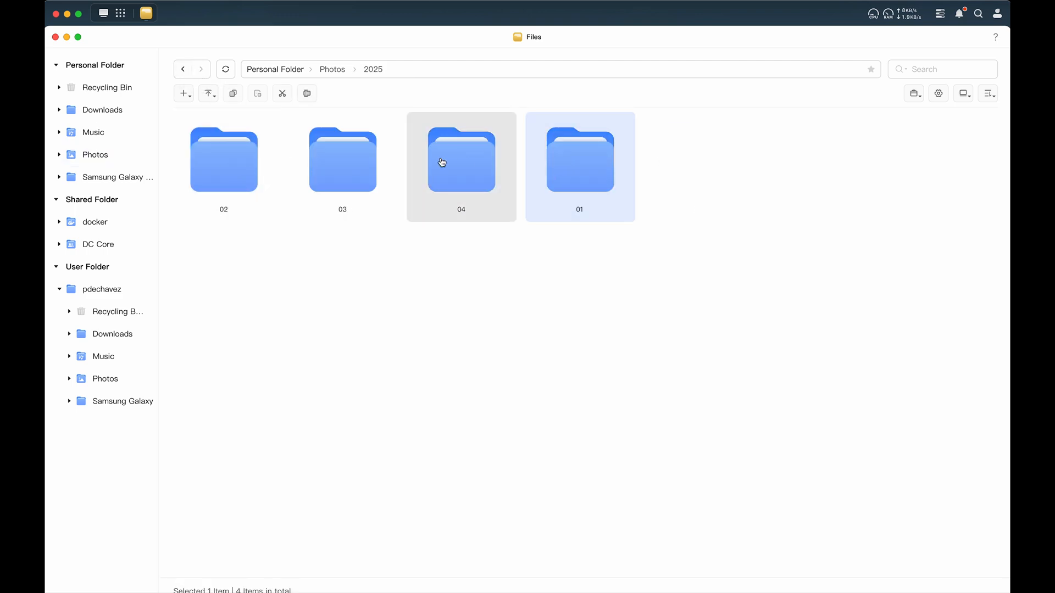
double_click(461, 160)
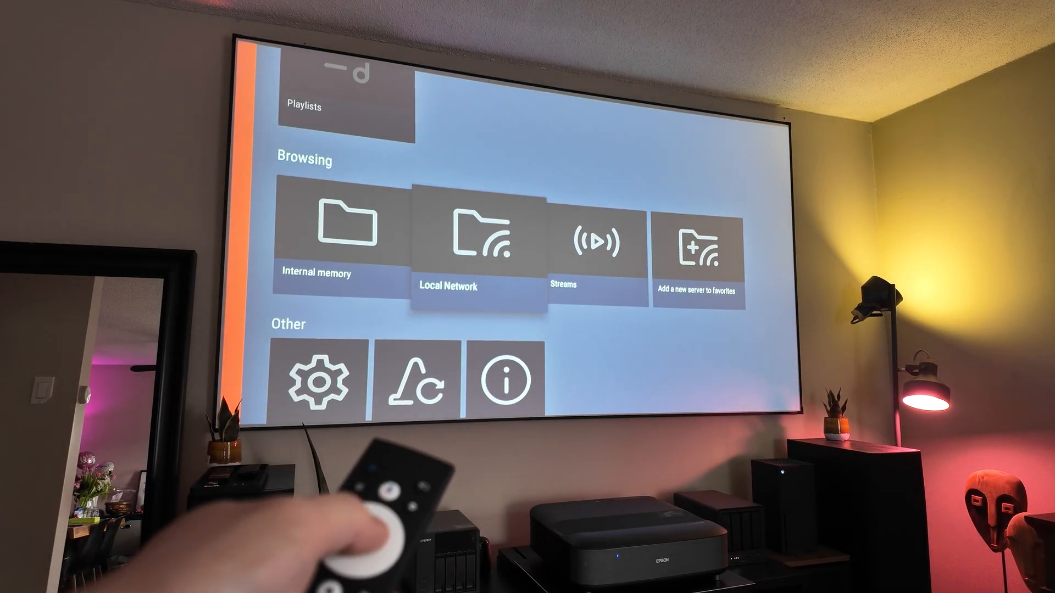
Select the Local Network tile under Browsing on VLC's home screen
click(471, 239)
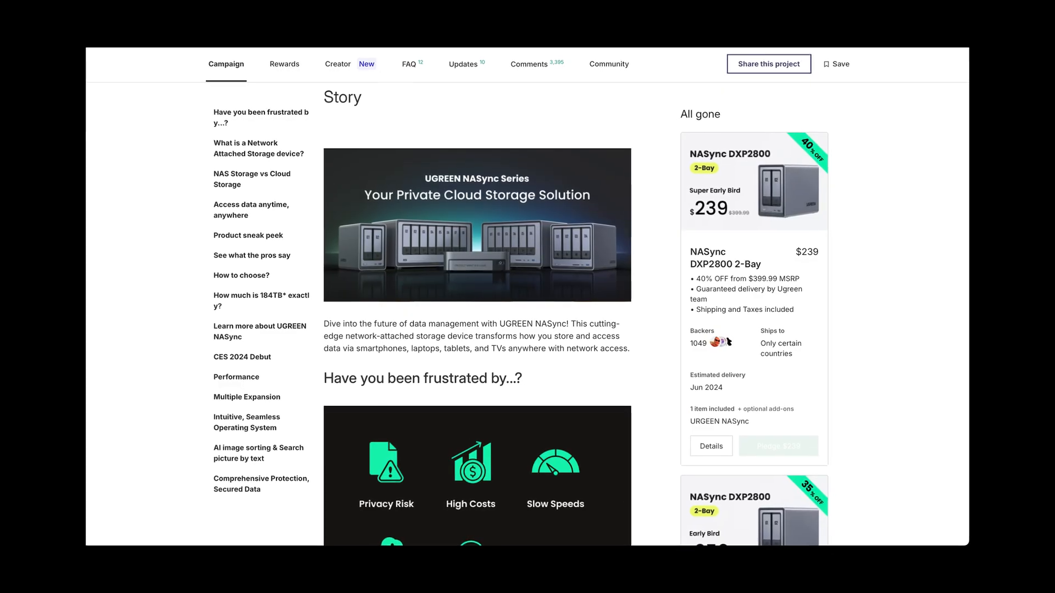
Scroll down the NASync campaign Story beside the DXP2800 reward tiers
scroll(down, 3)
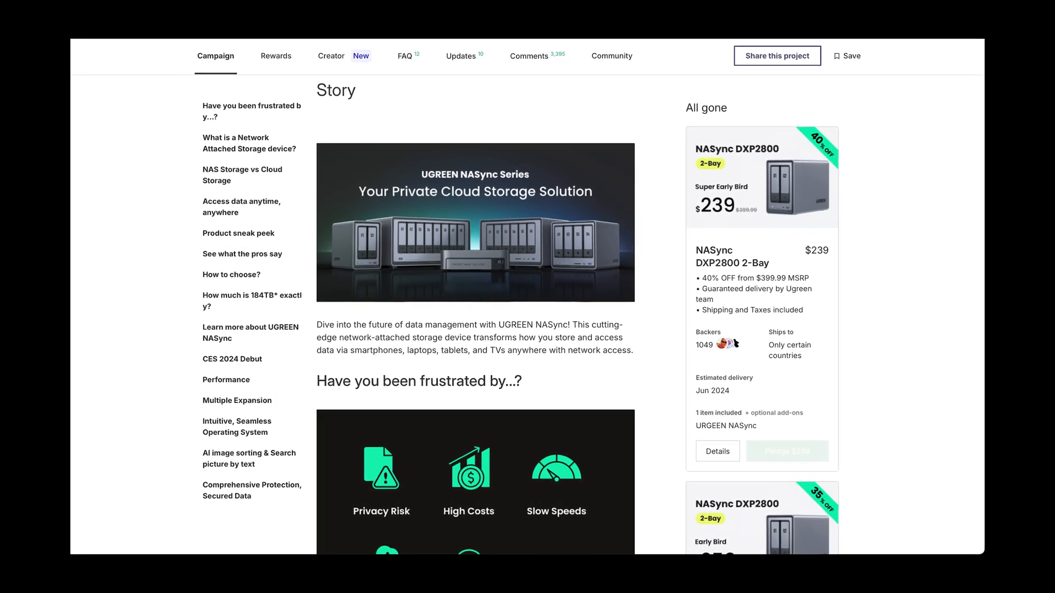